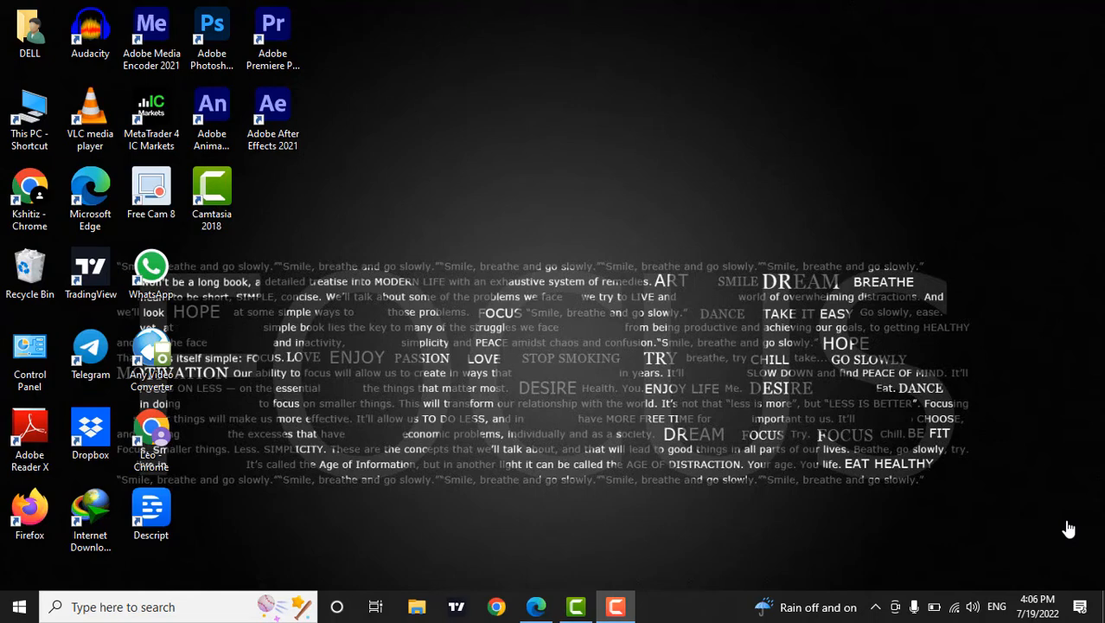
mouse_move(1048, 542)
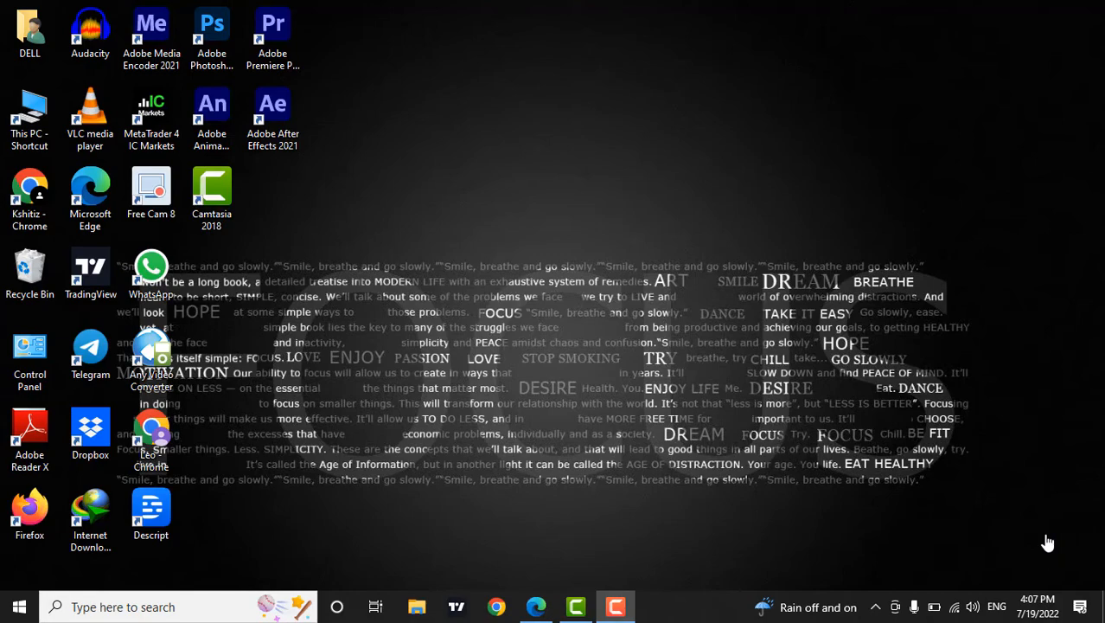
mouse_move(692, 450)
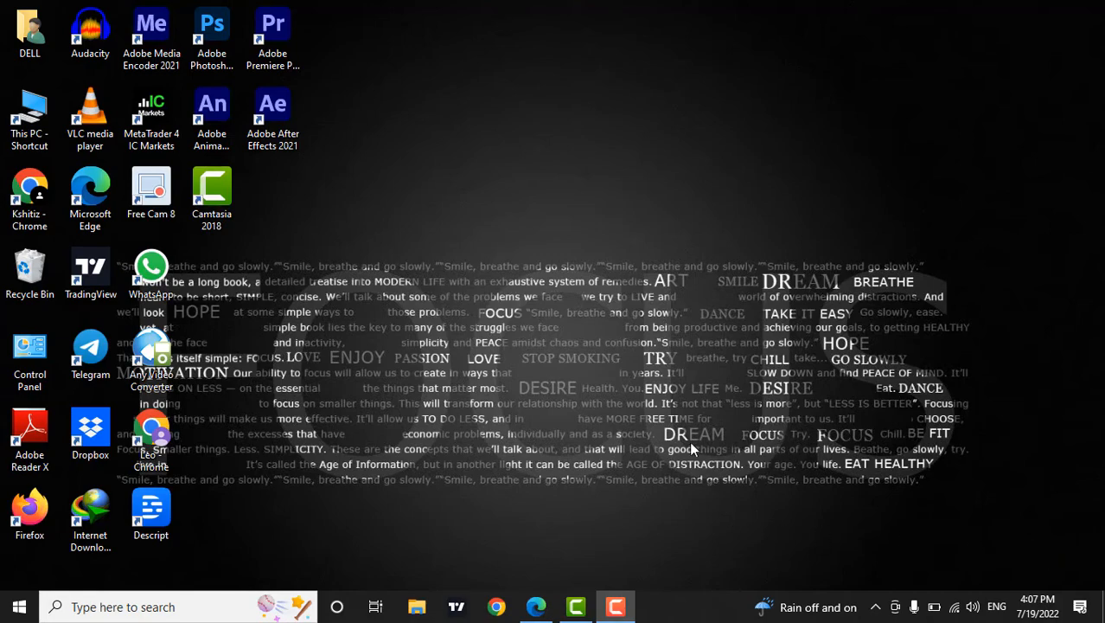
Step: Launch Edge and search 'us bank' from the address bar to reach usbank.com
click(536, 606)
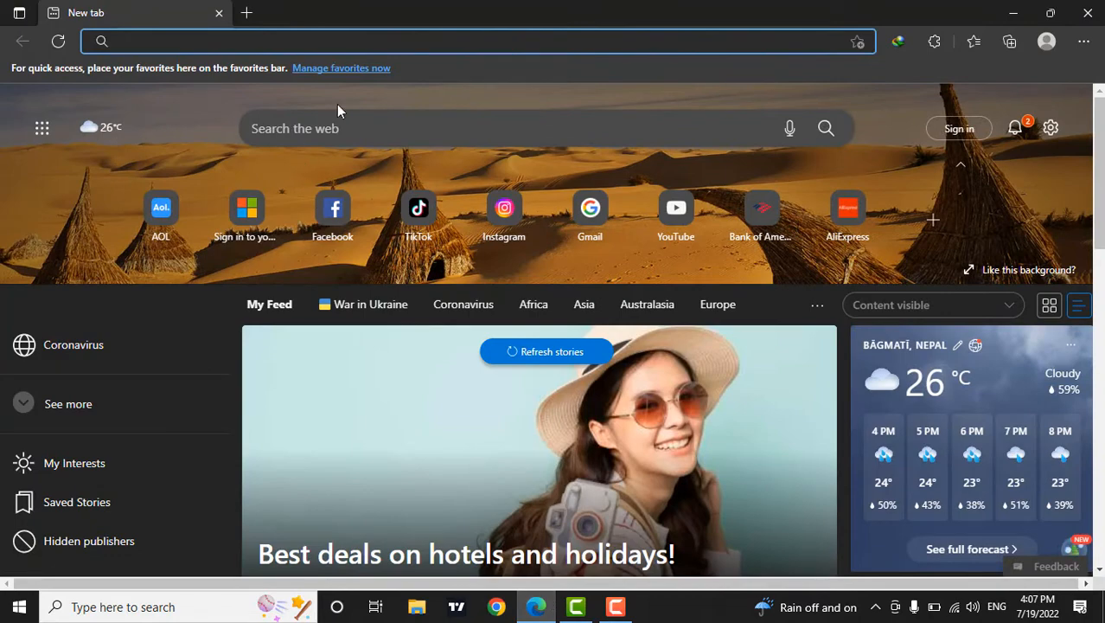
click(346, 41)
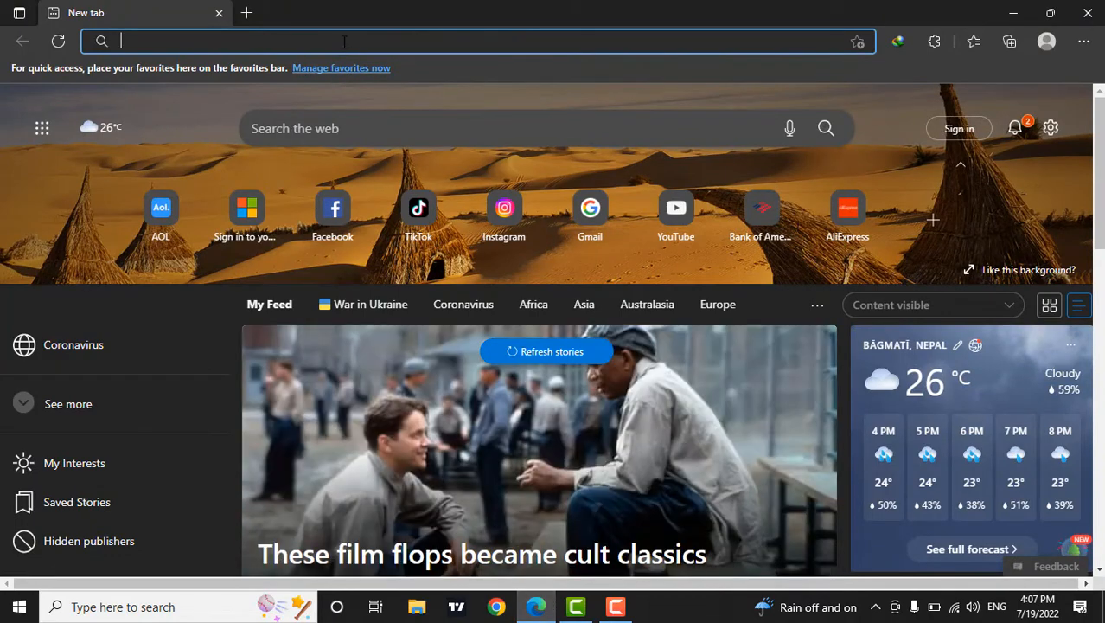
text(us bank)
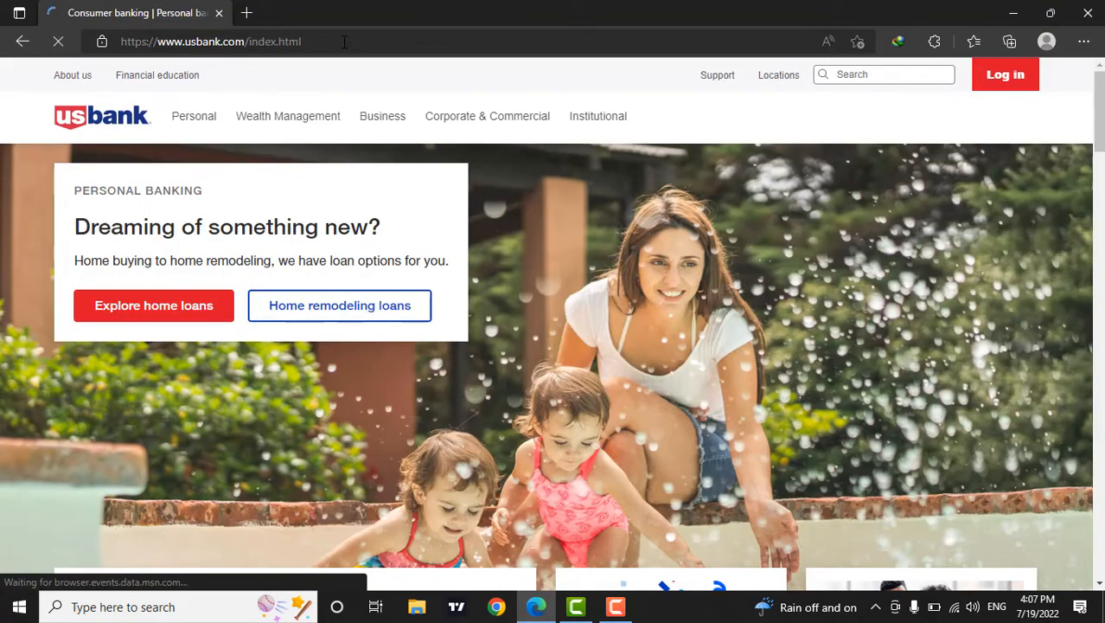
mouse_move(635, 285)
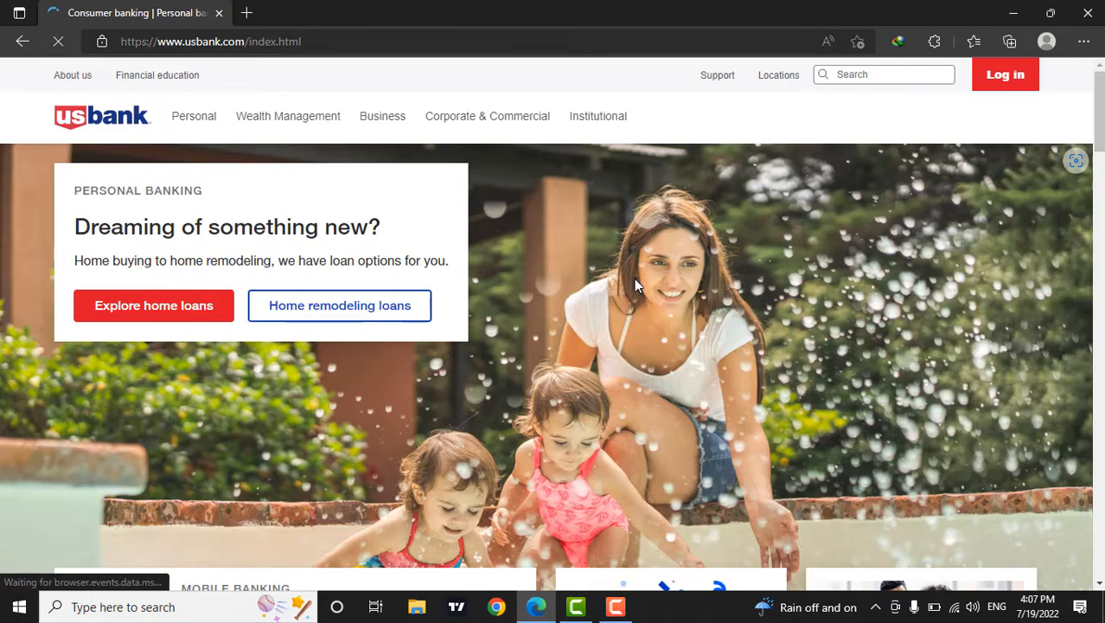
click(1005, 74)
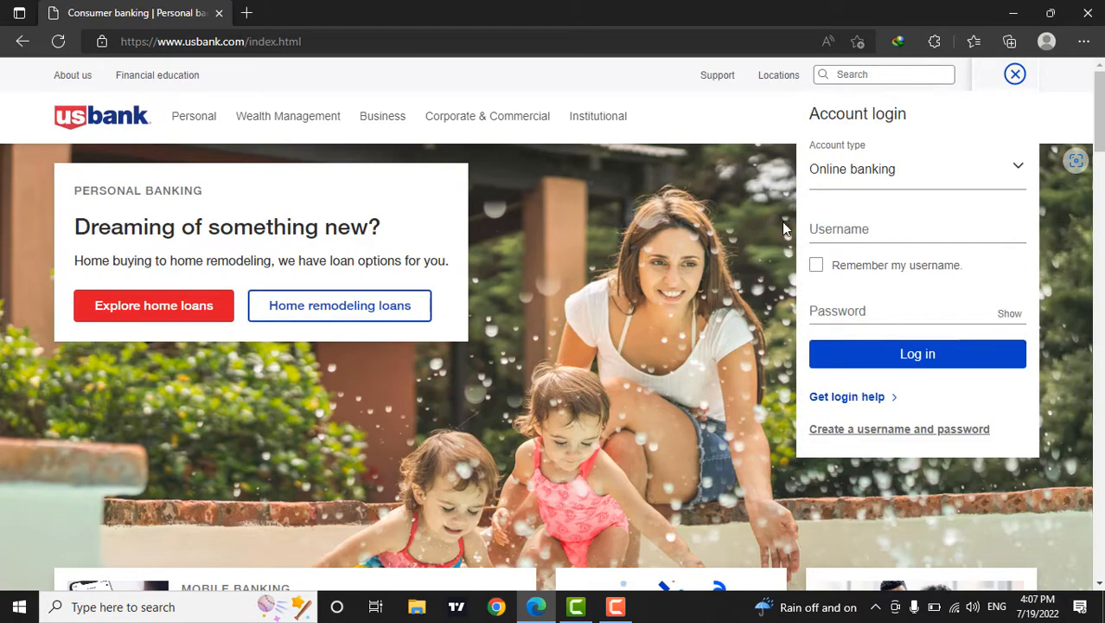
click(1004, 74)
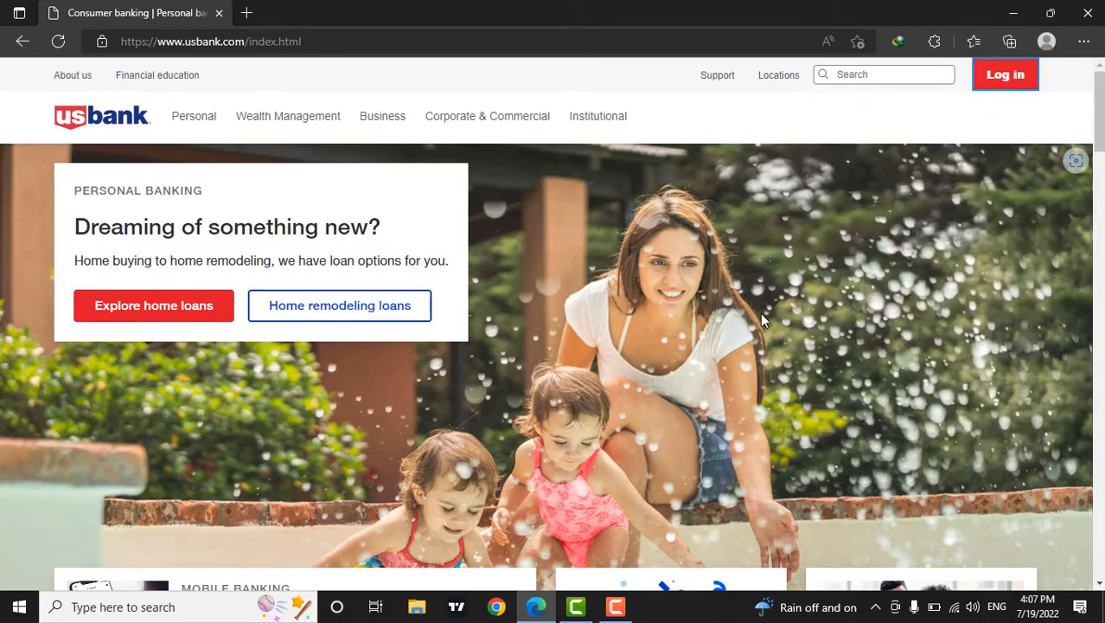
mouse_move(999, 155)
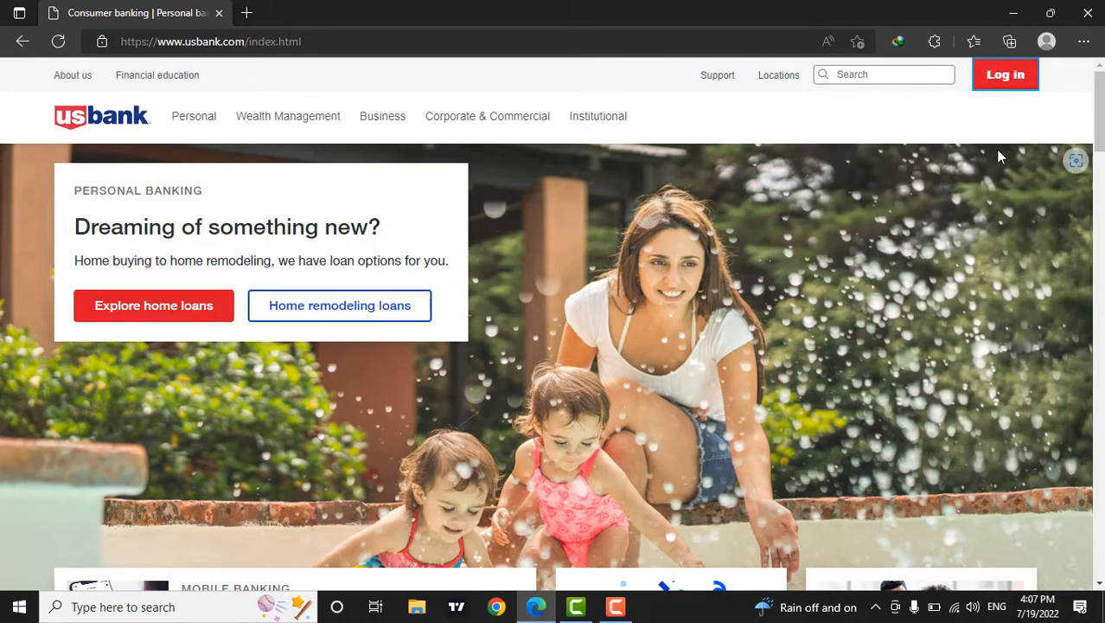
mouse_move(1019, 104)
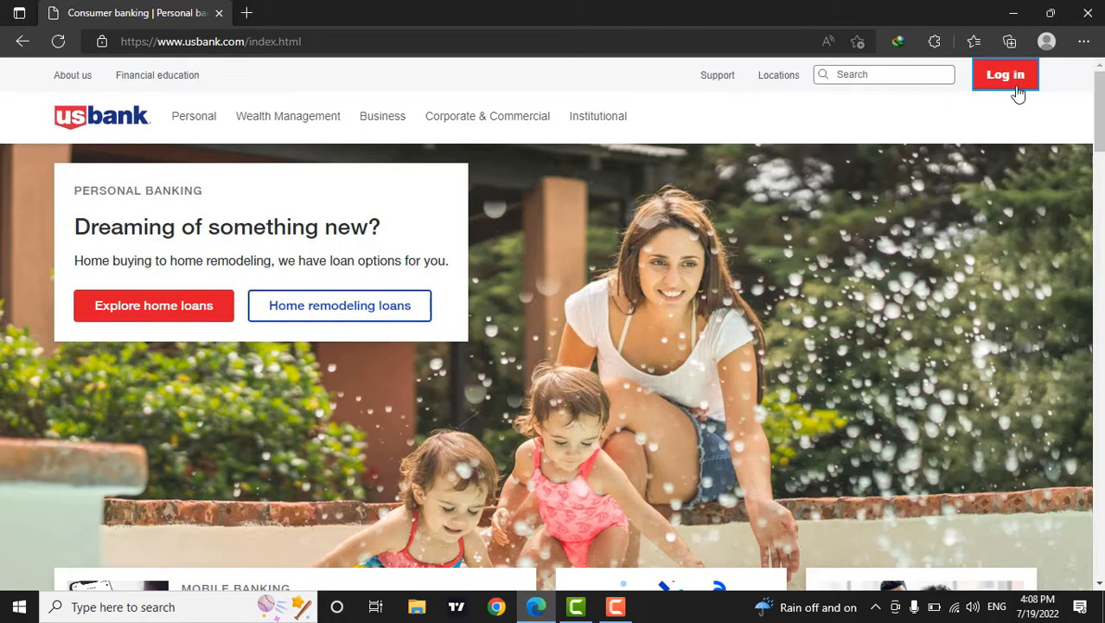
Step: Bring up the Log in panel and choose Online banking as the account type
click(1005, 75)
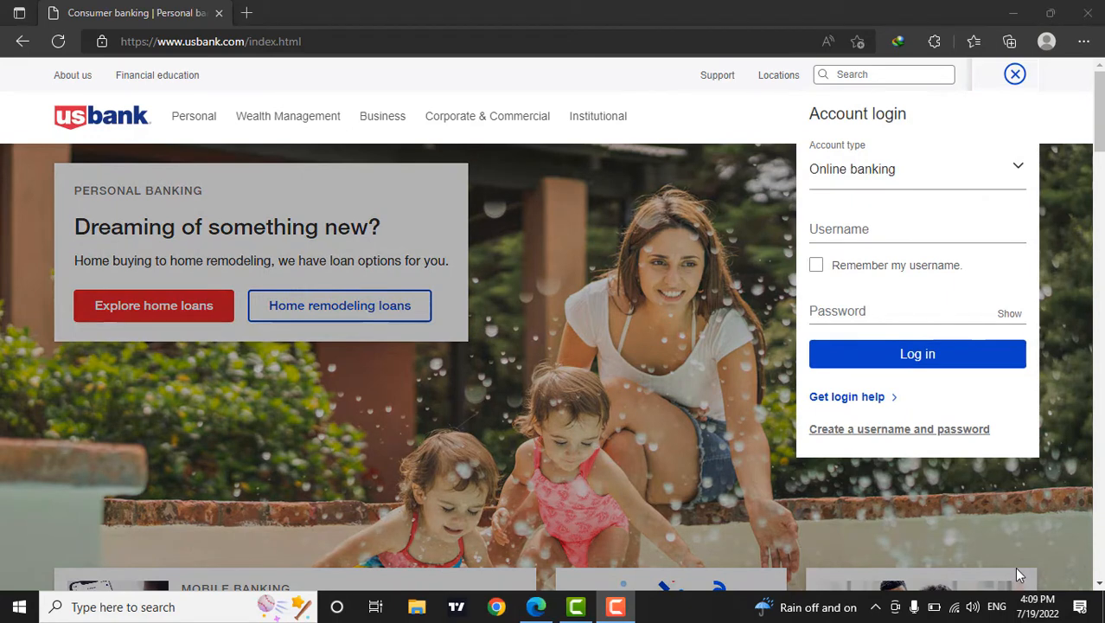
mouse_move(988, 501)
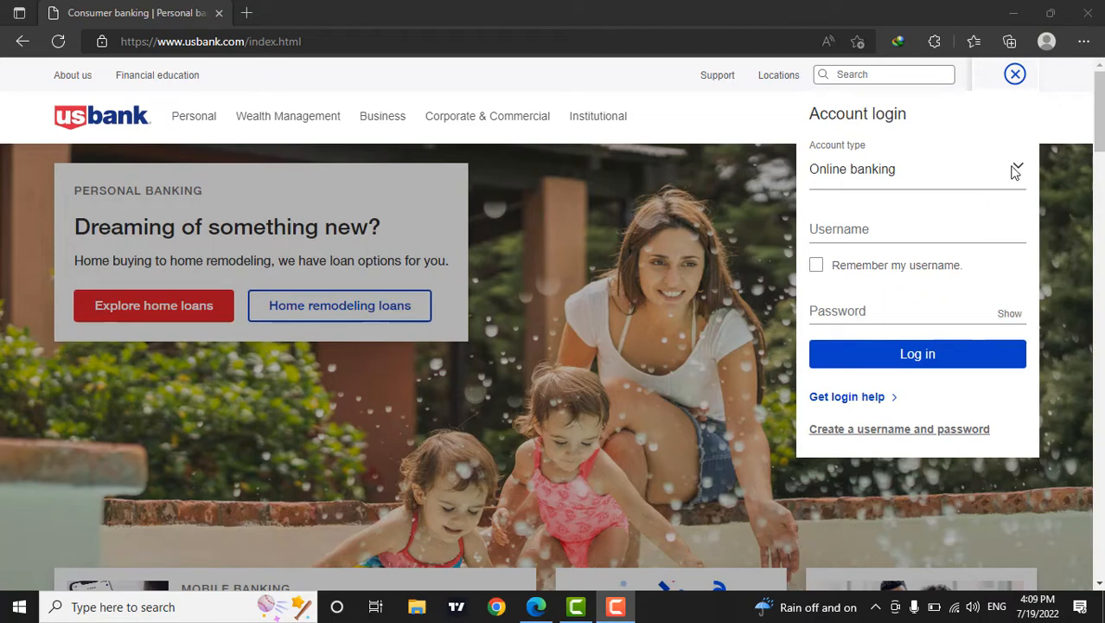
click(917, 168)
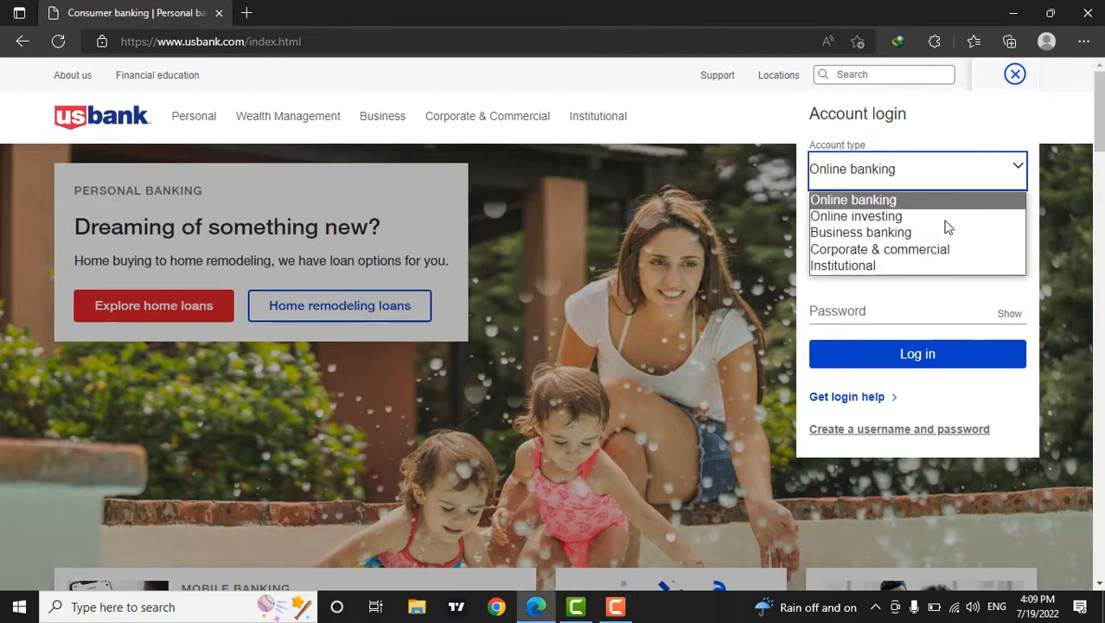
click(853, 200)
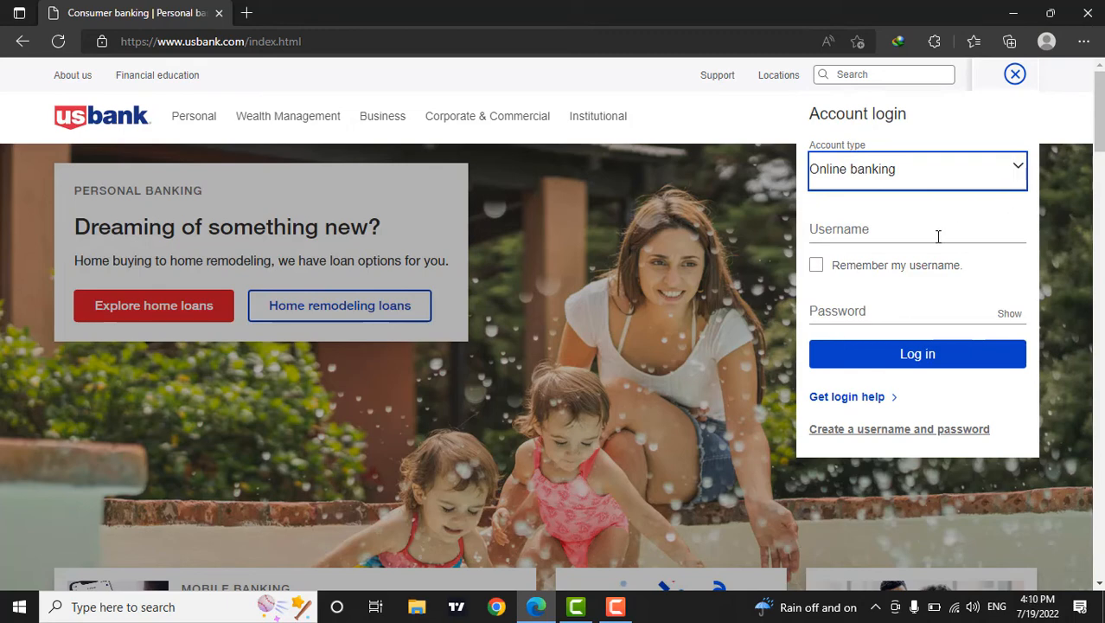
click(916, 230)
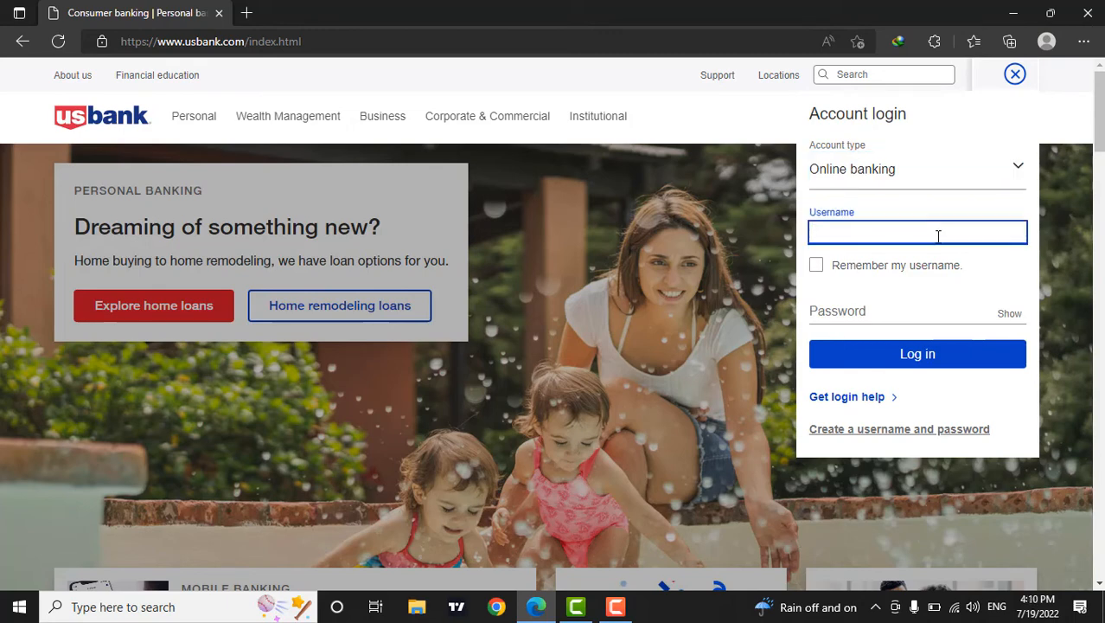
text(chitizhshakya55)
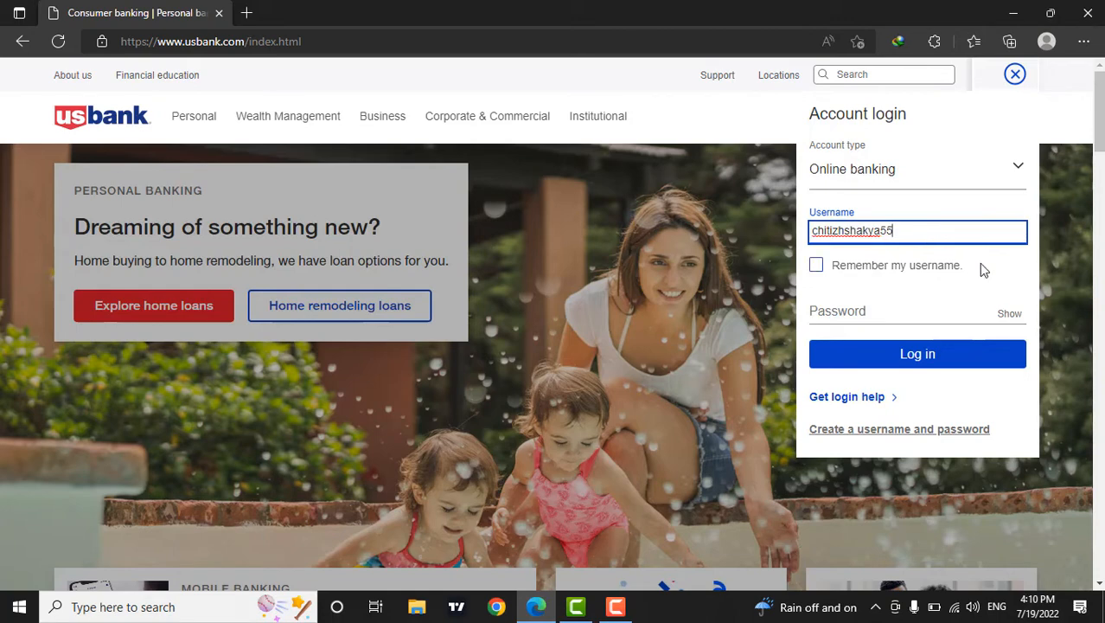
mouse_move(919, 277)
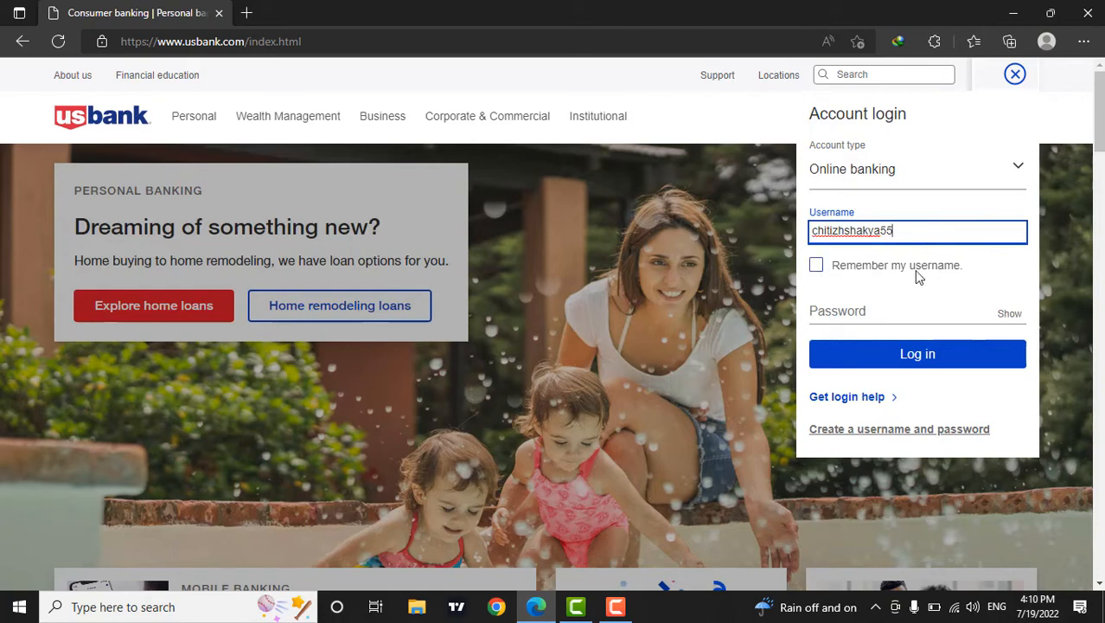
click(816, 265)
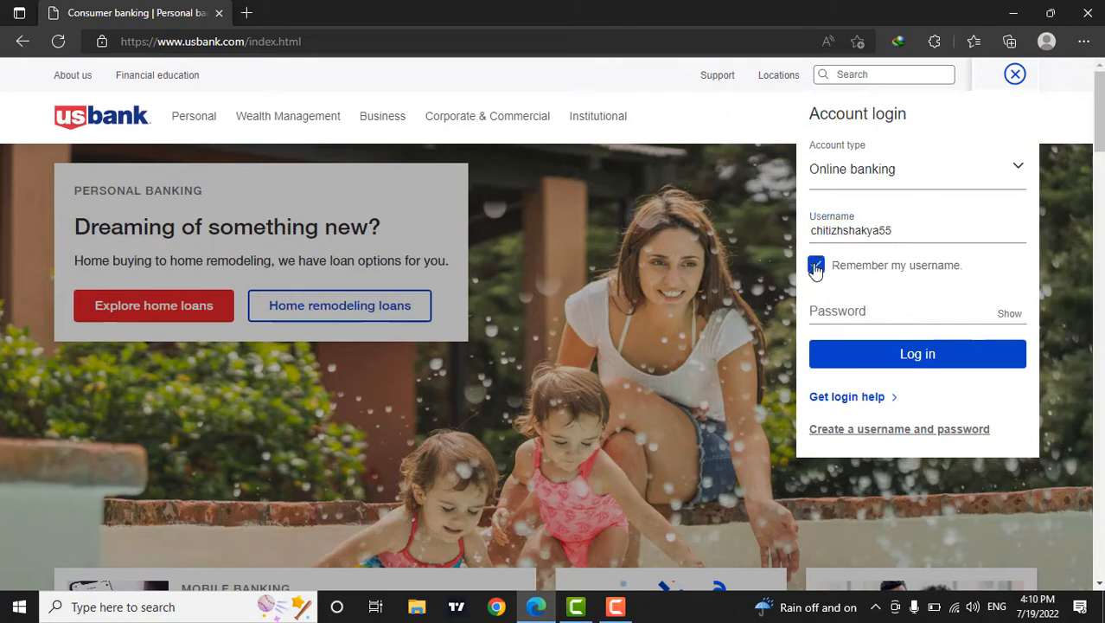
click(815, 265)
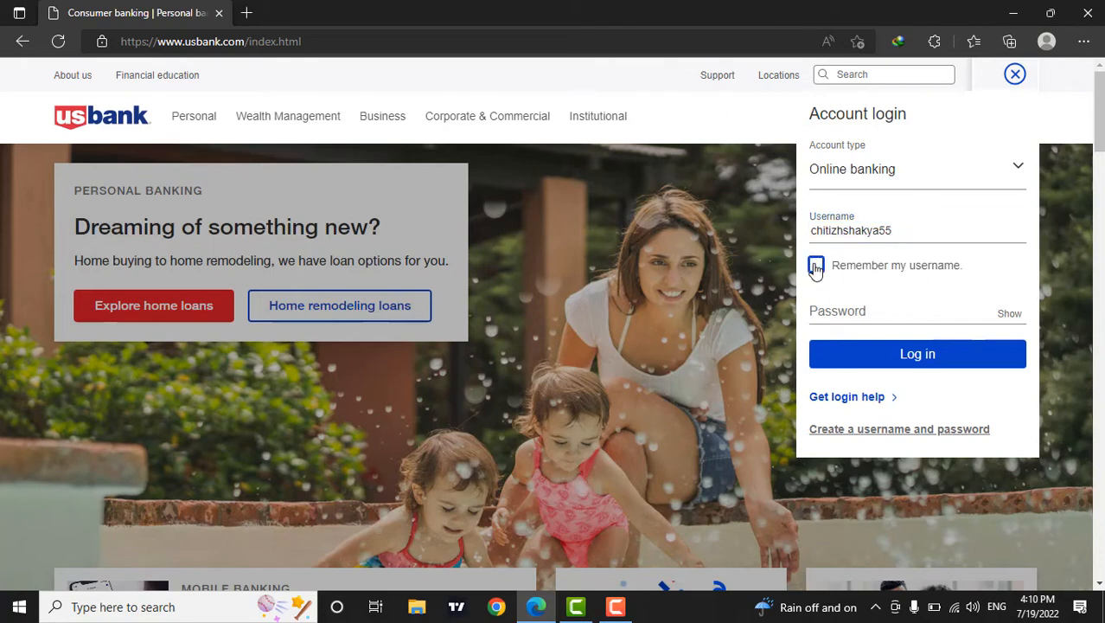
click(917, 313)
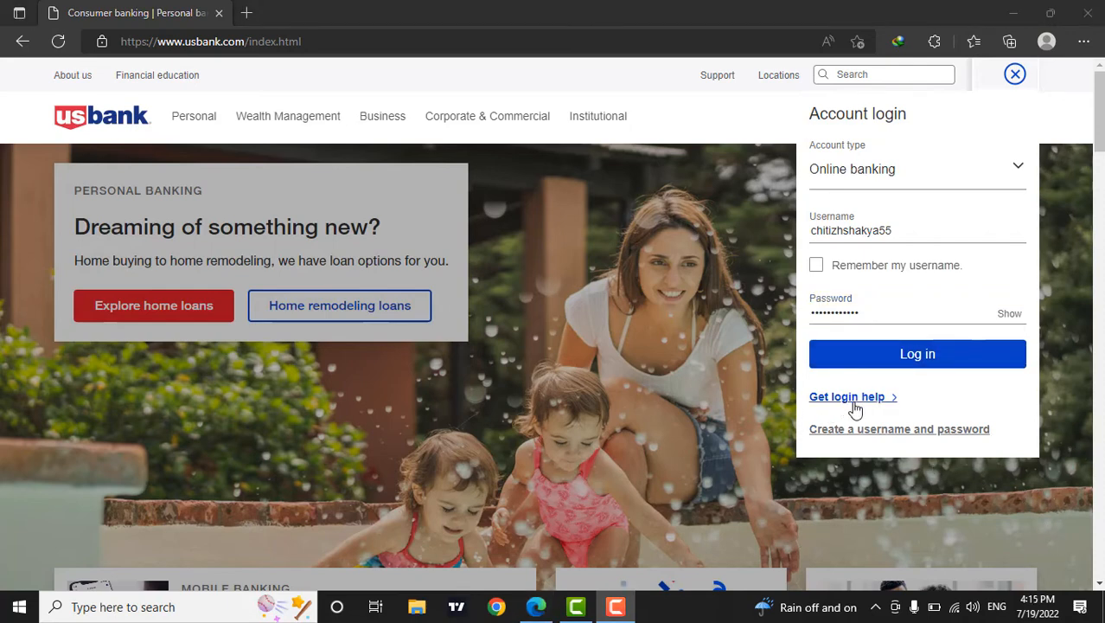
mouse_move(877, 408)
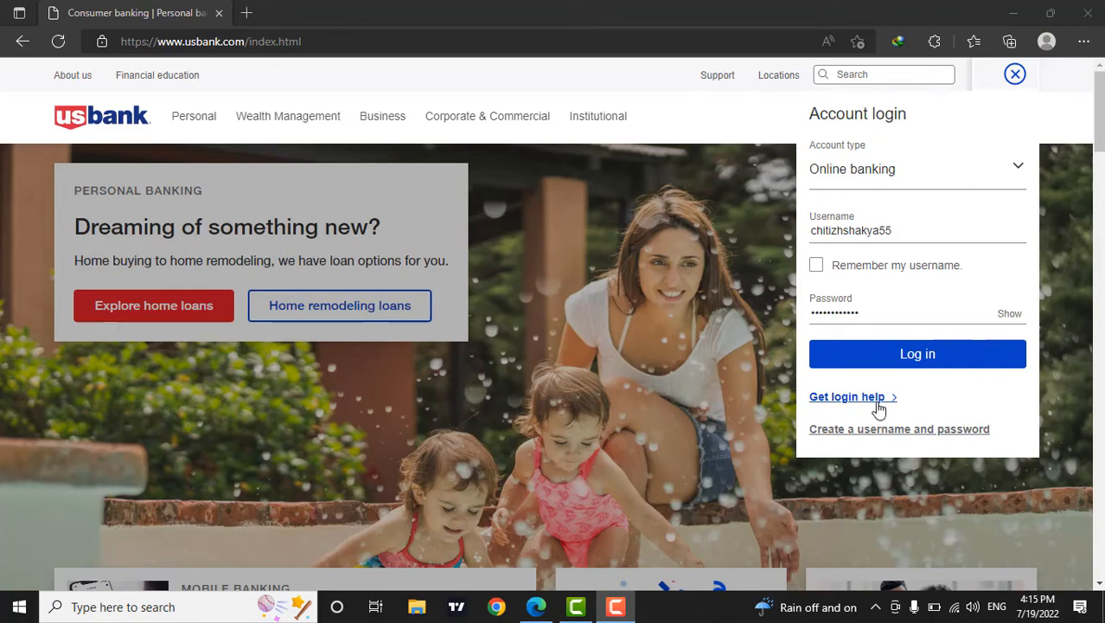